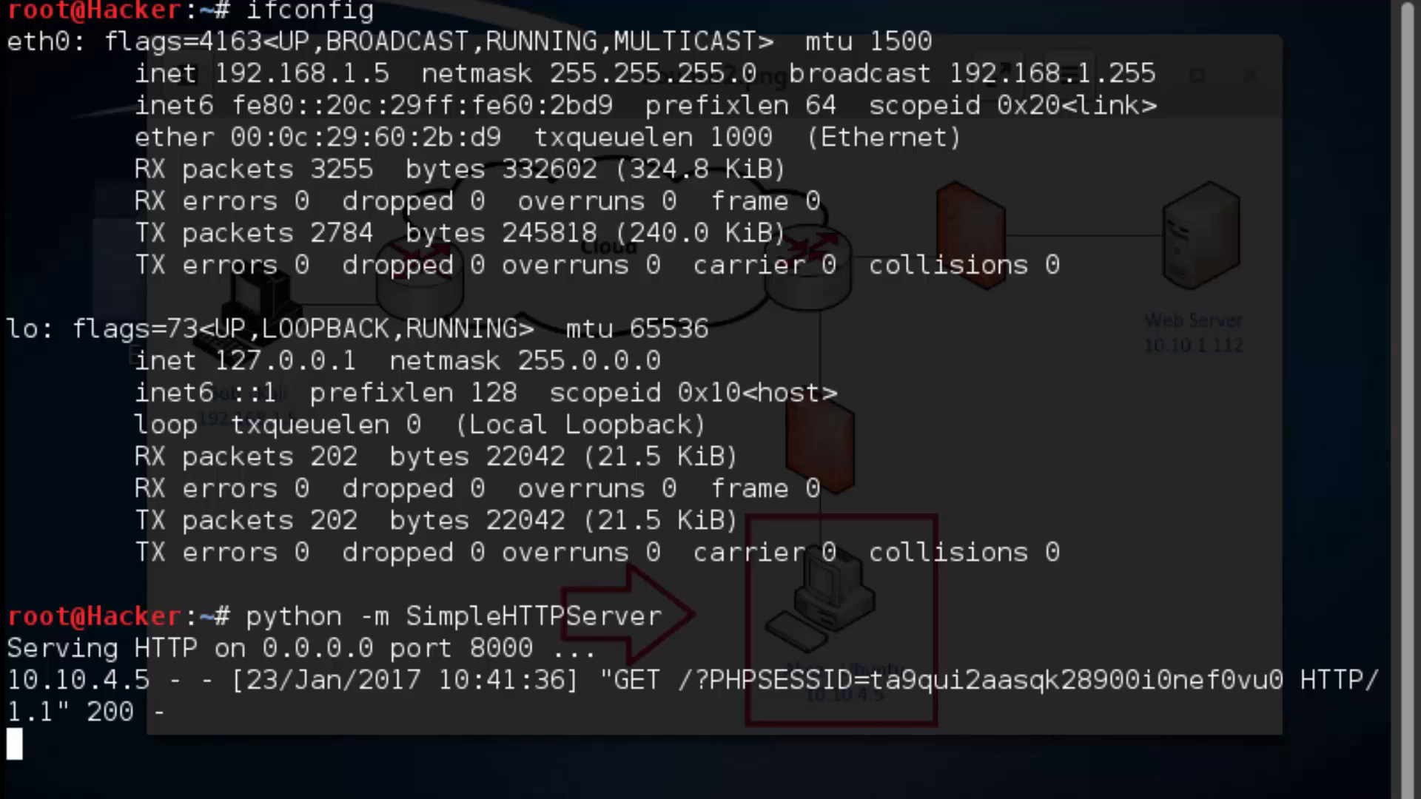
mouse_move(1403, 231)
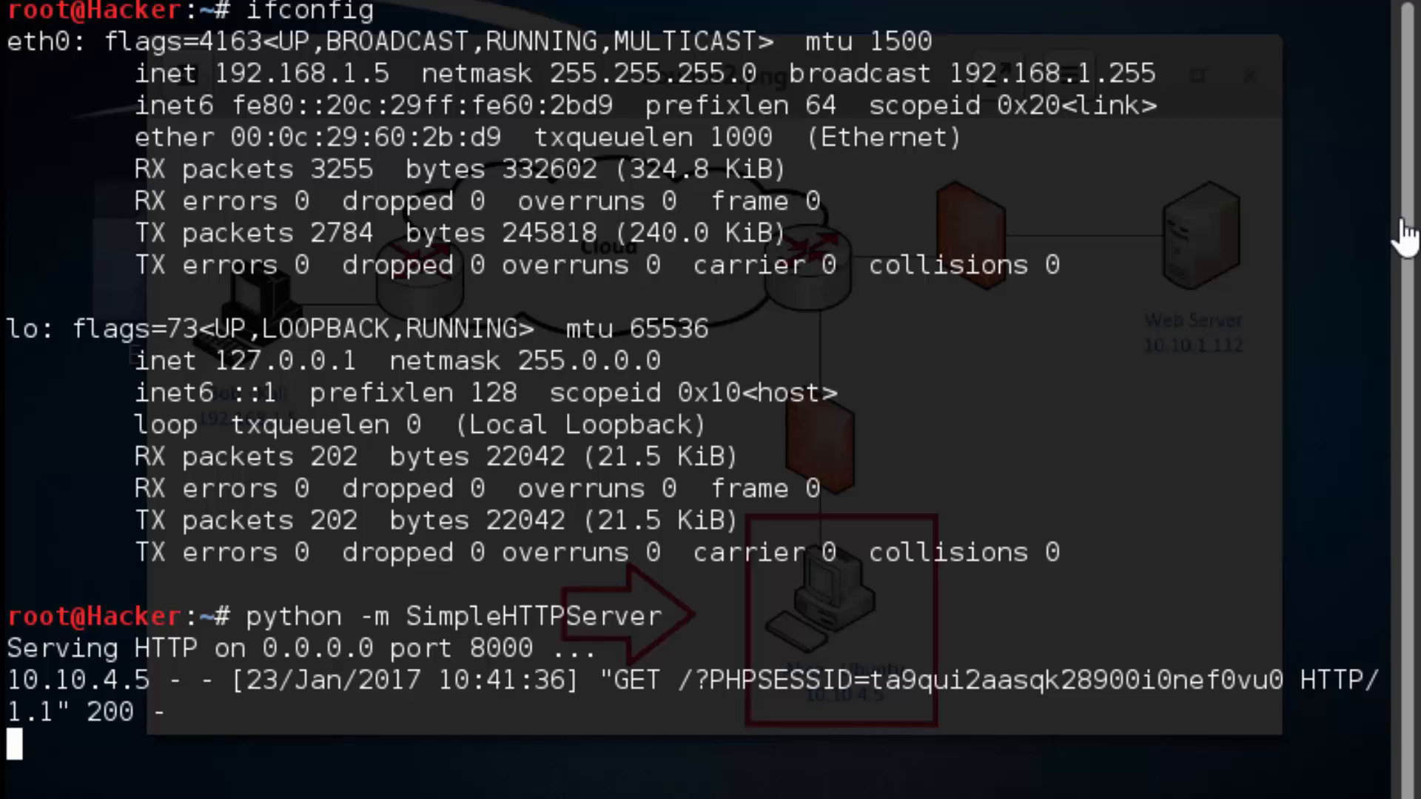
mouse_move(920, 711)
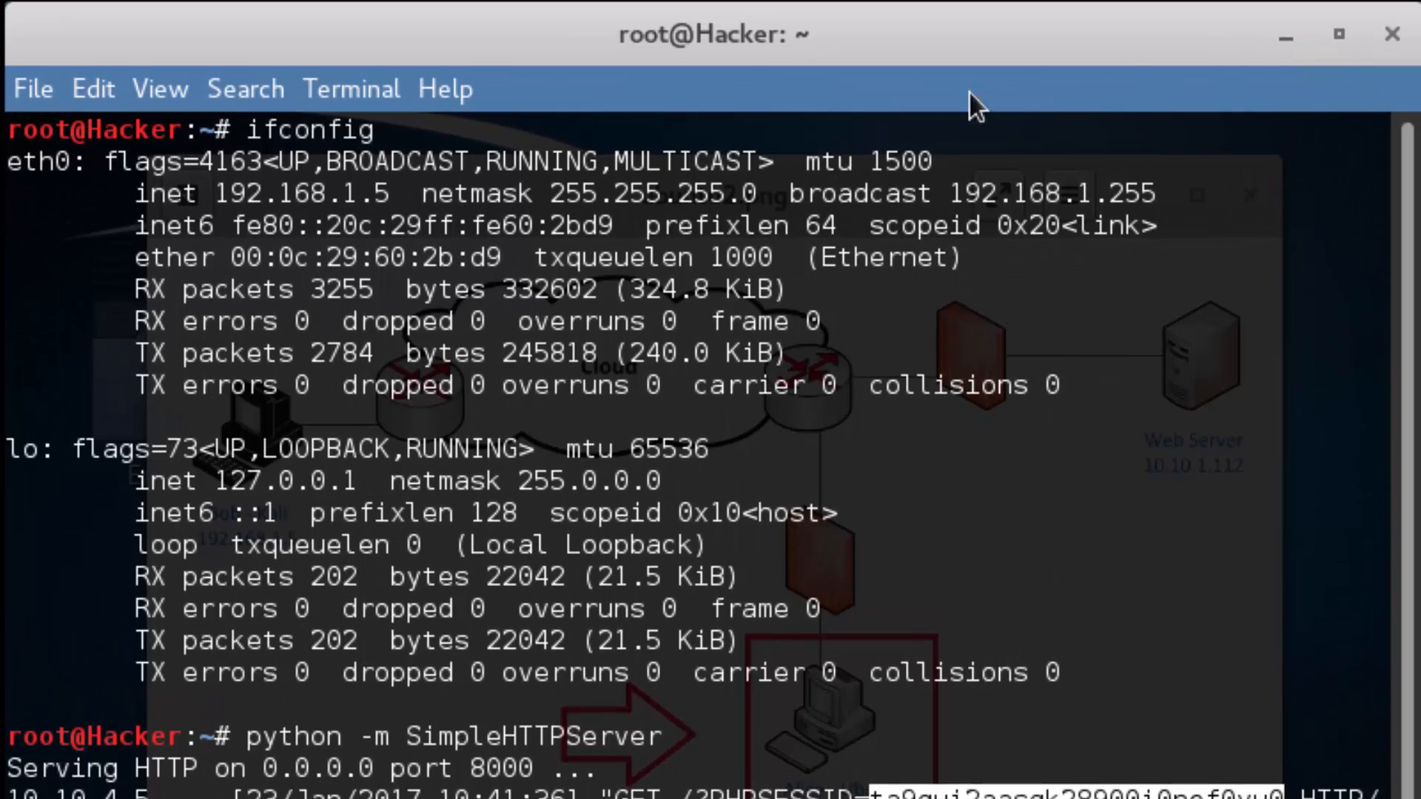
mouse_move(1097, 113)
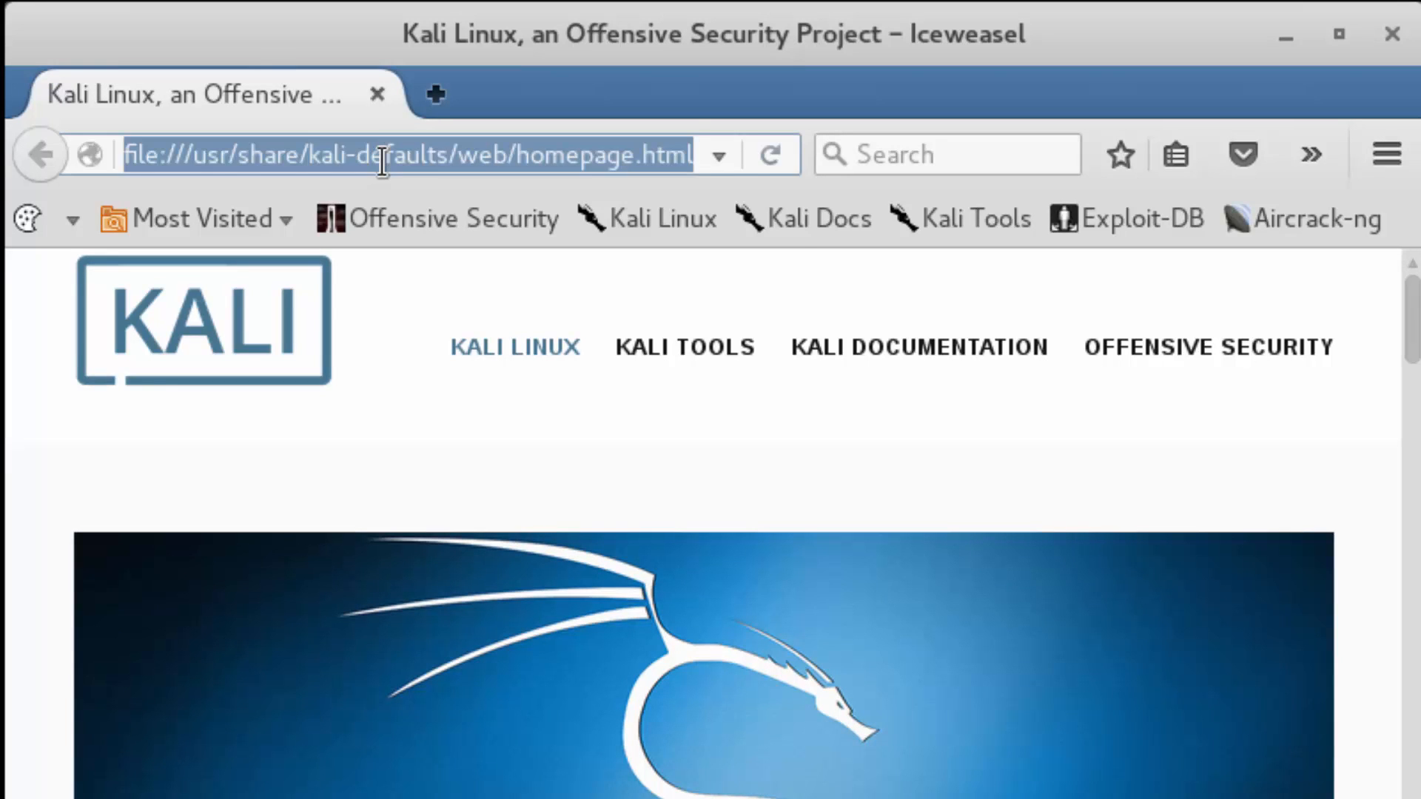
text(urbank.com)
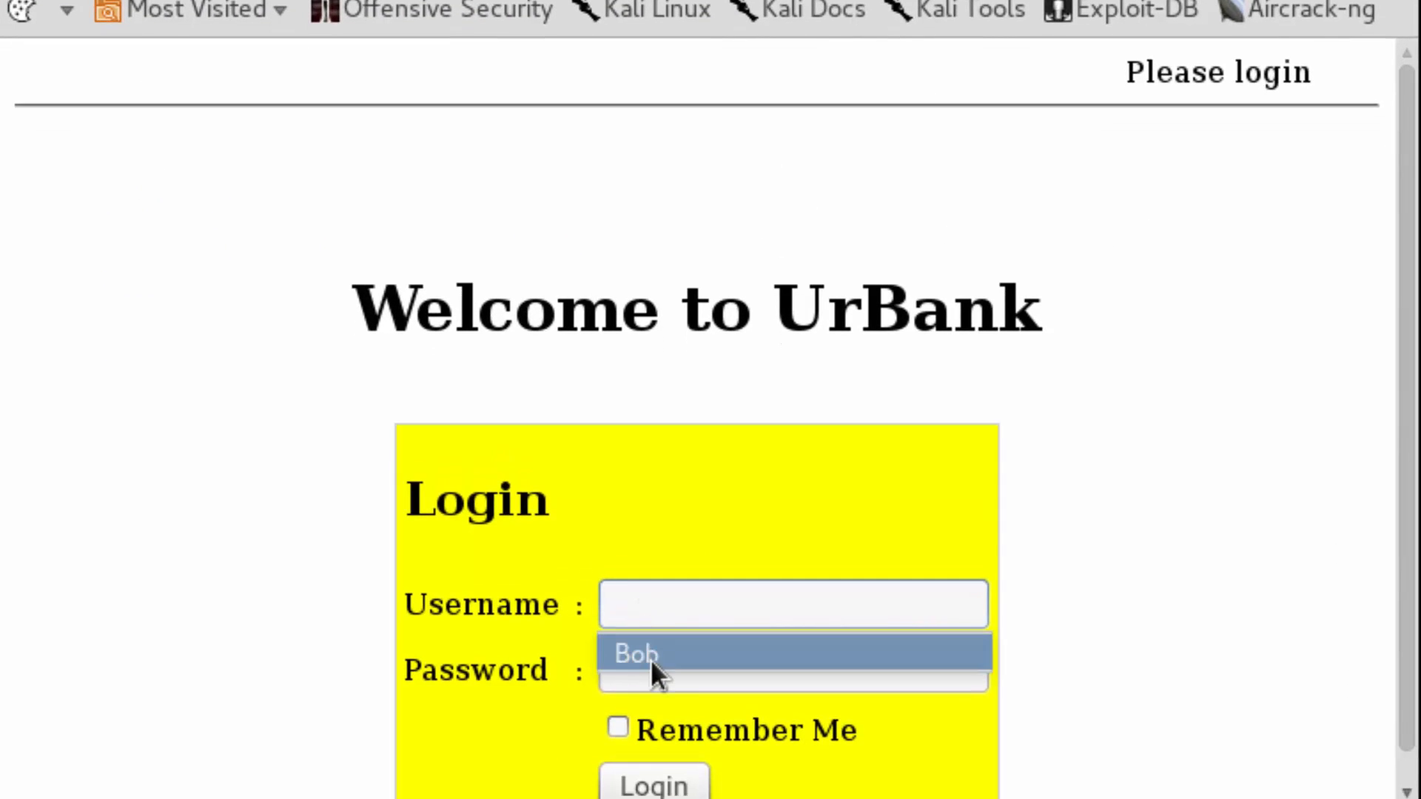
click(634, 654)
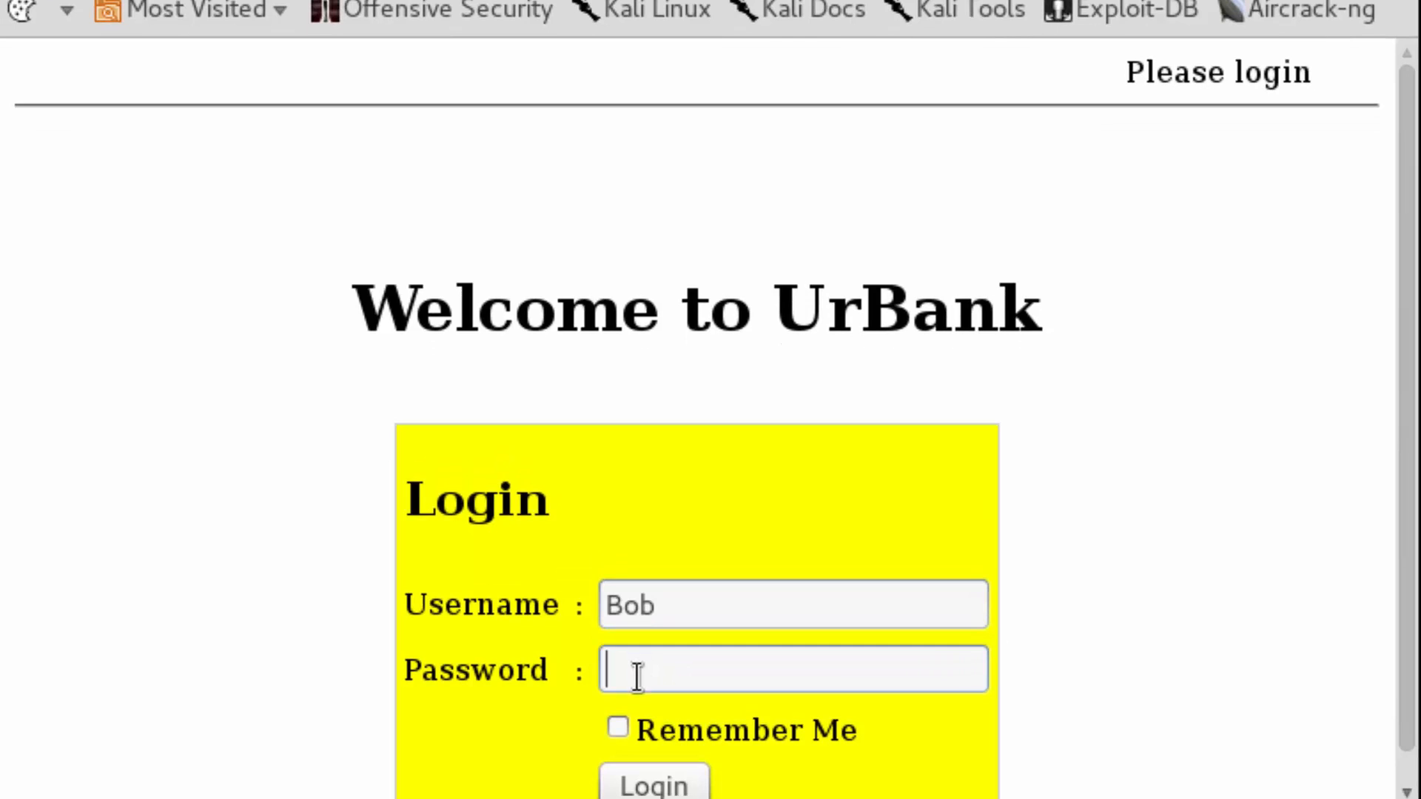
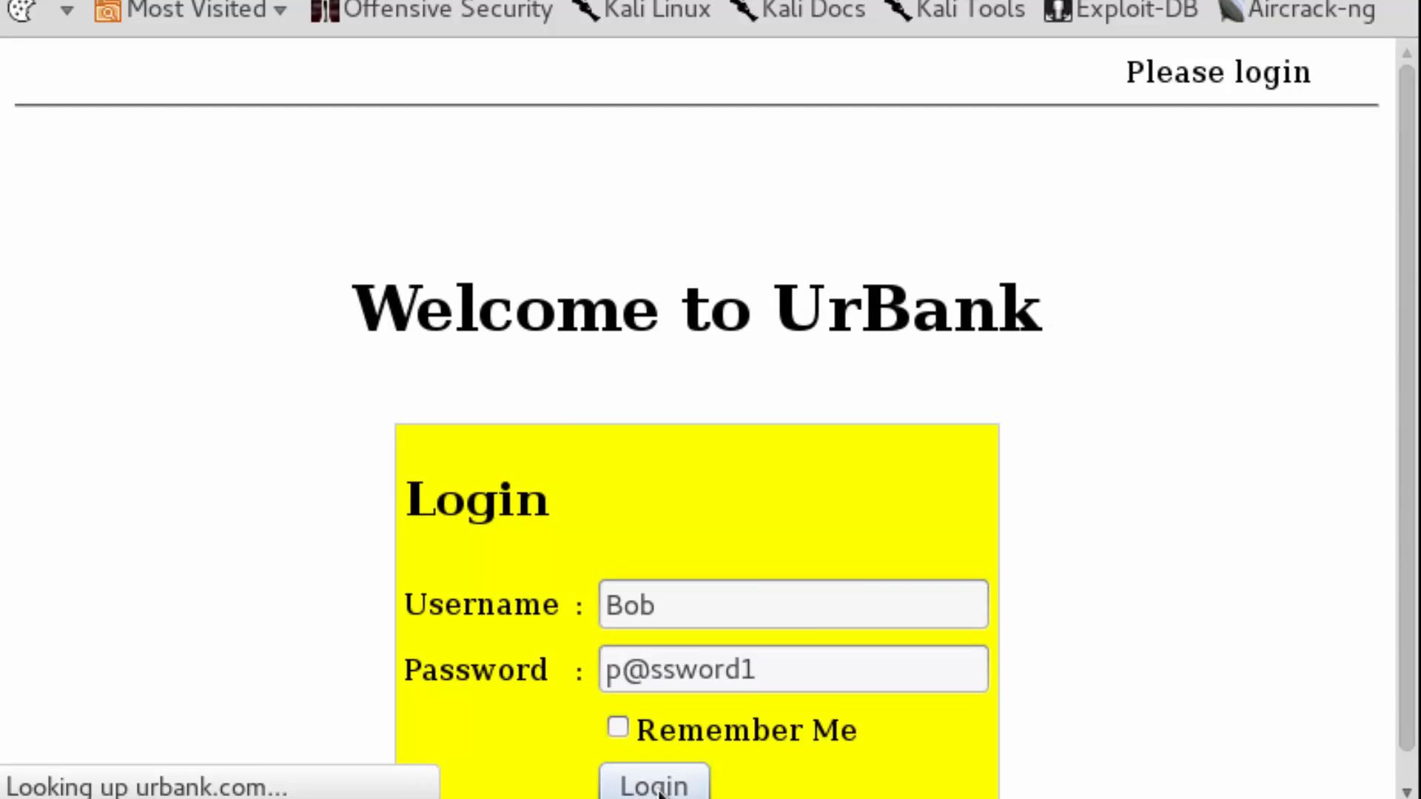
click(652, 784)
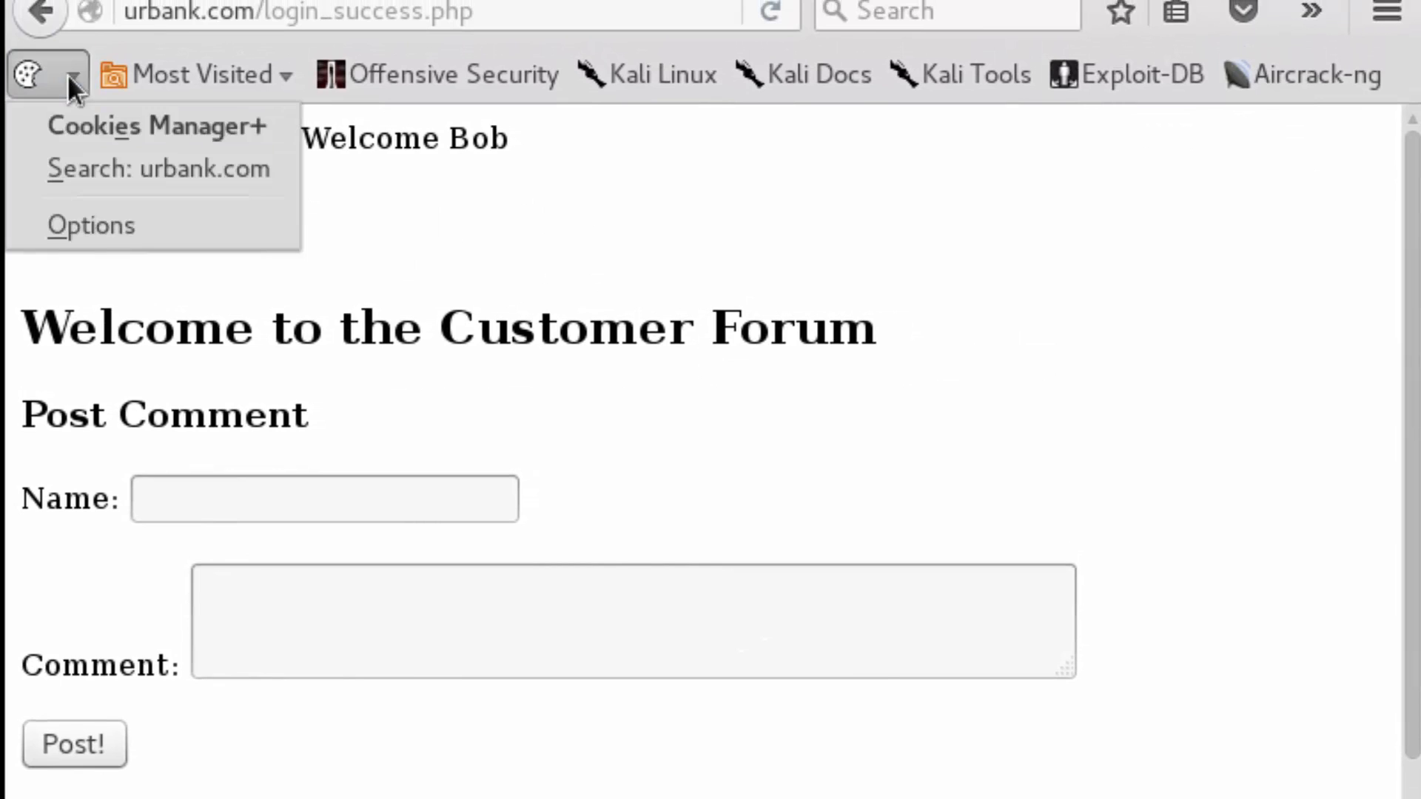
click(157, 125)
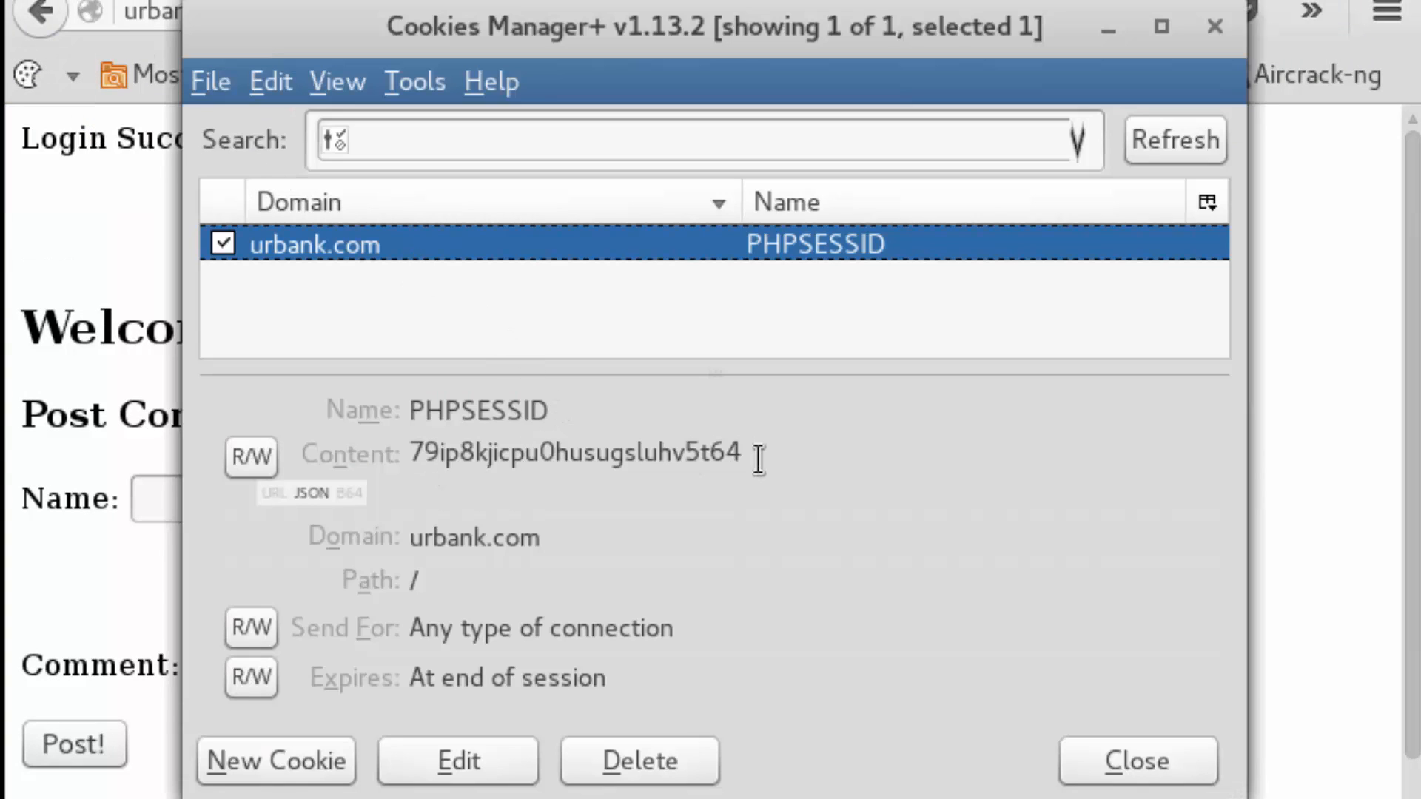
click(457, 760)
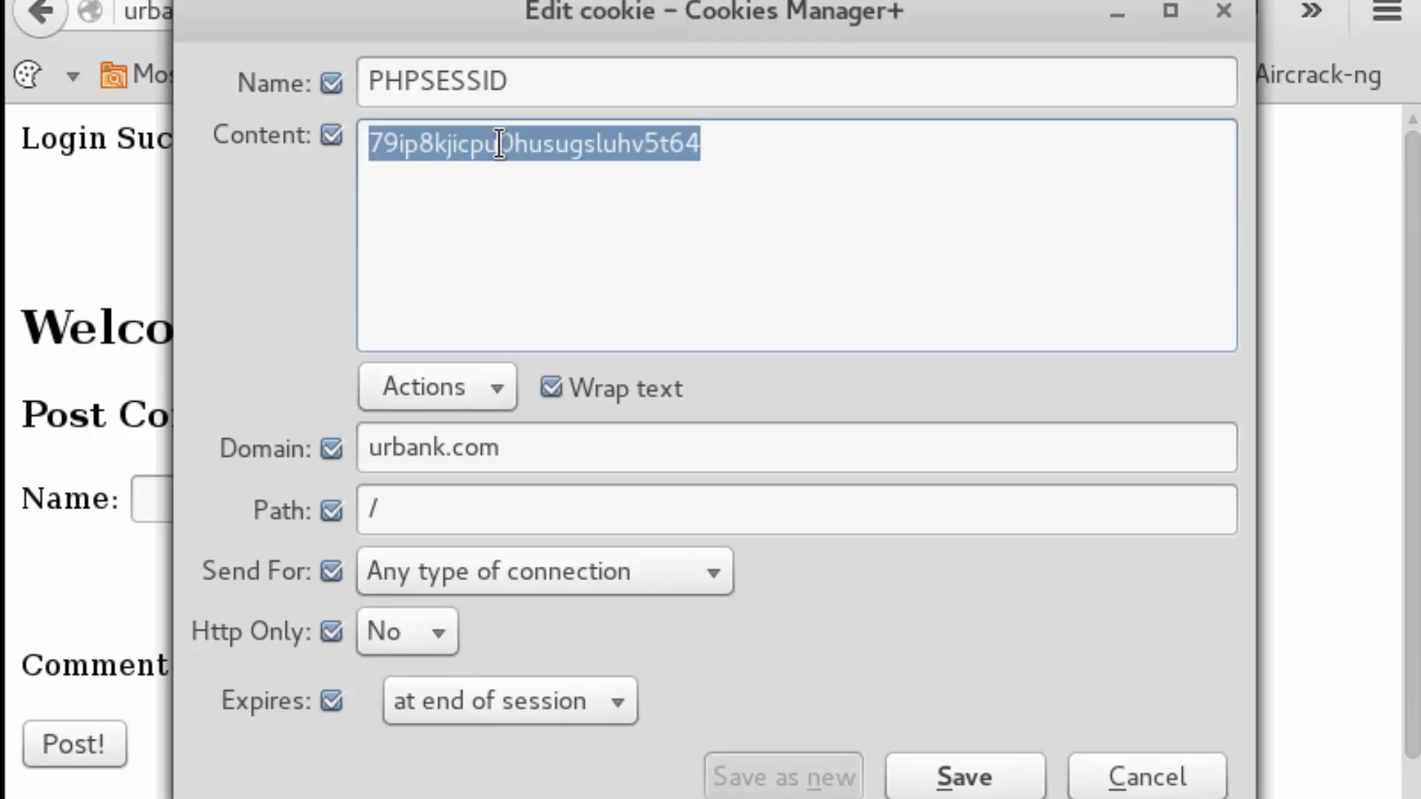
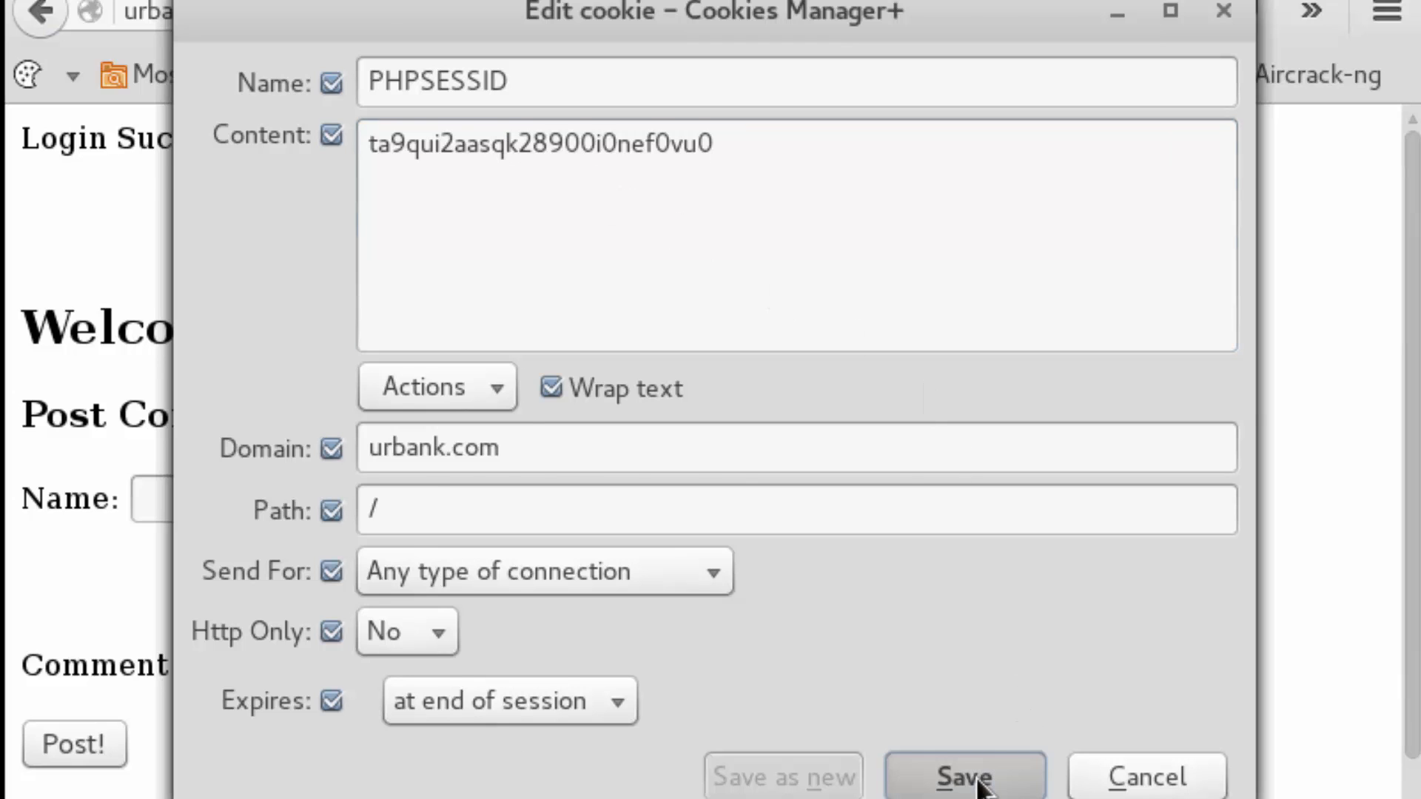
click(962, 776)
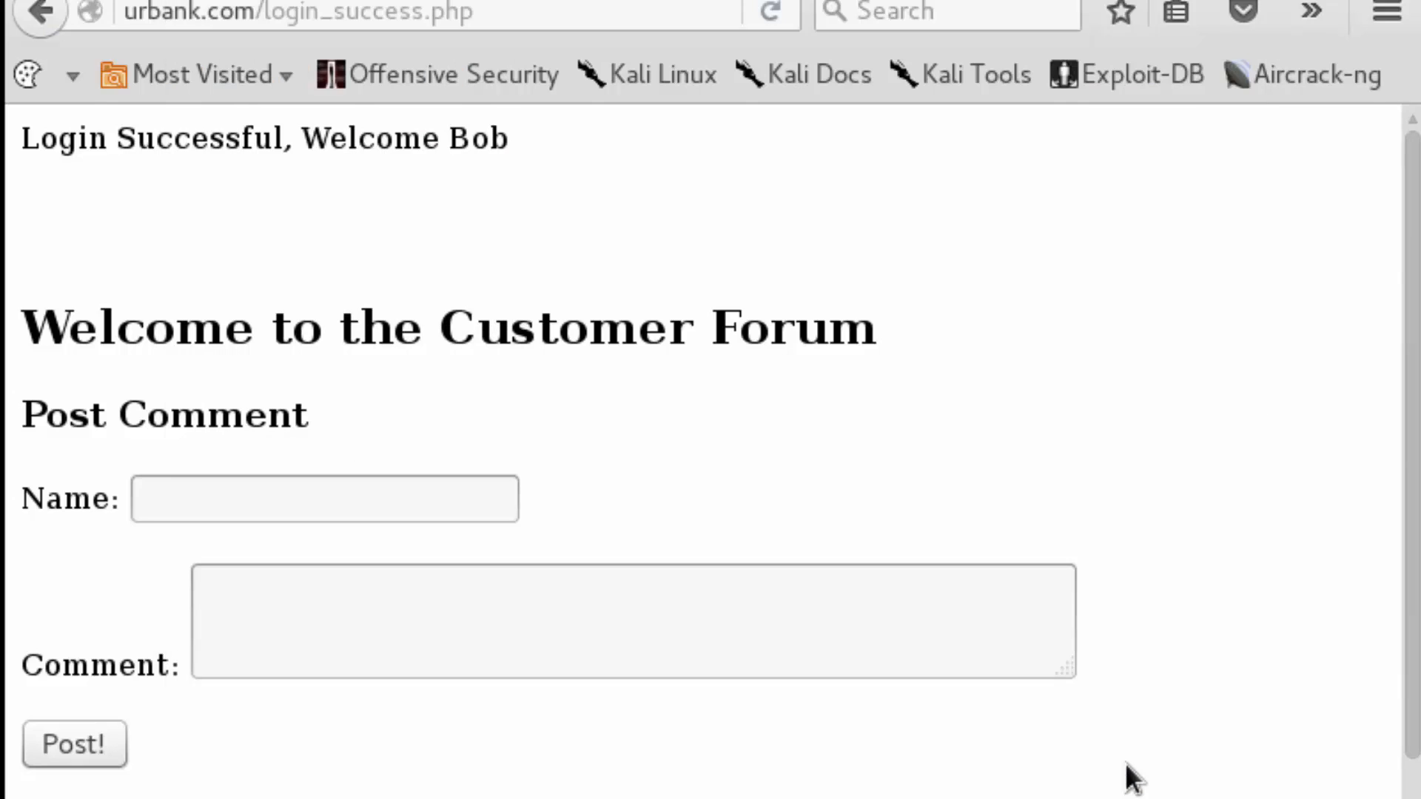